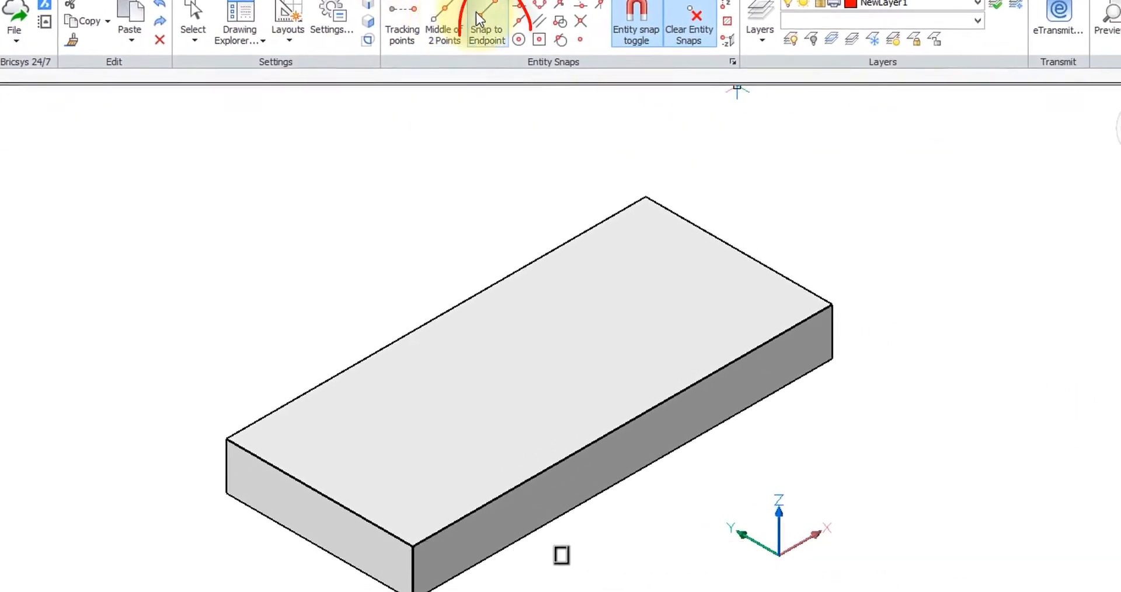
- Enable endpoint snapping so the line catches the box's corners exactly
click(488, 22)
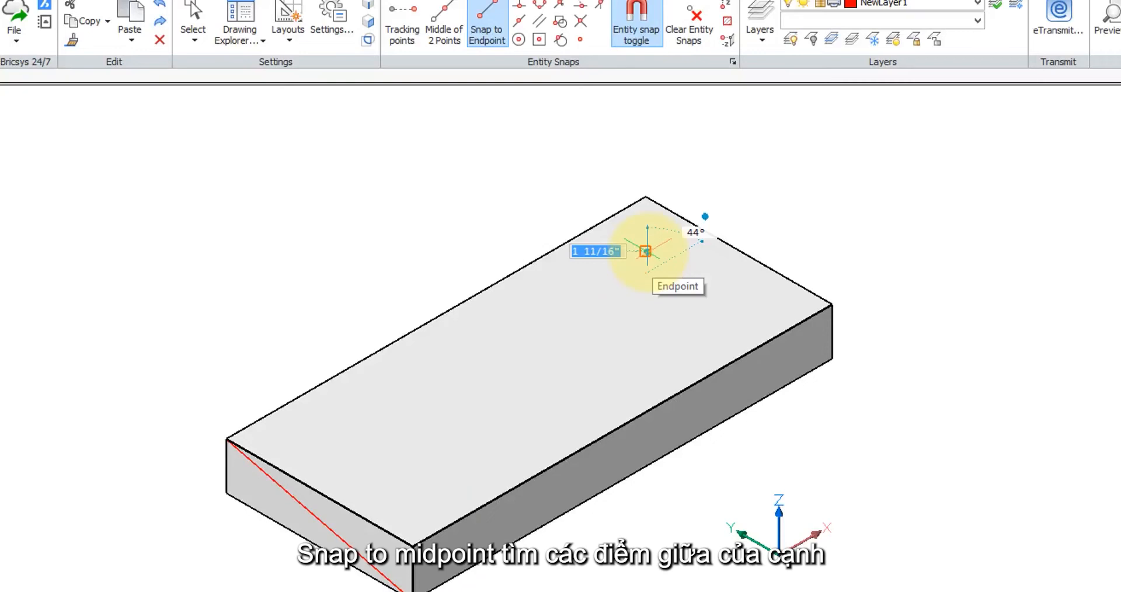
- Enable midpoint snapping alongside endpoint snapping for the slab's edges
click(648, 251)
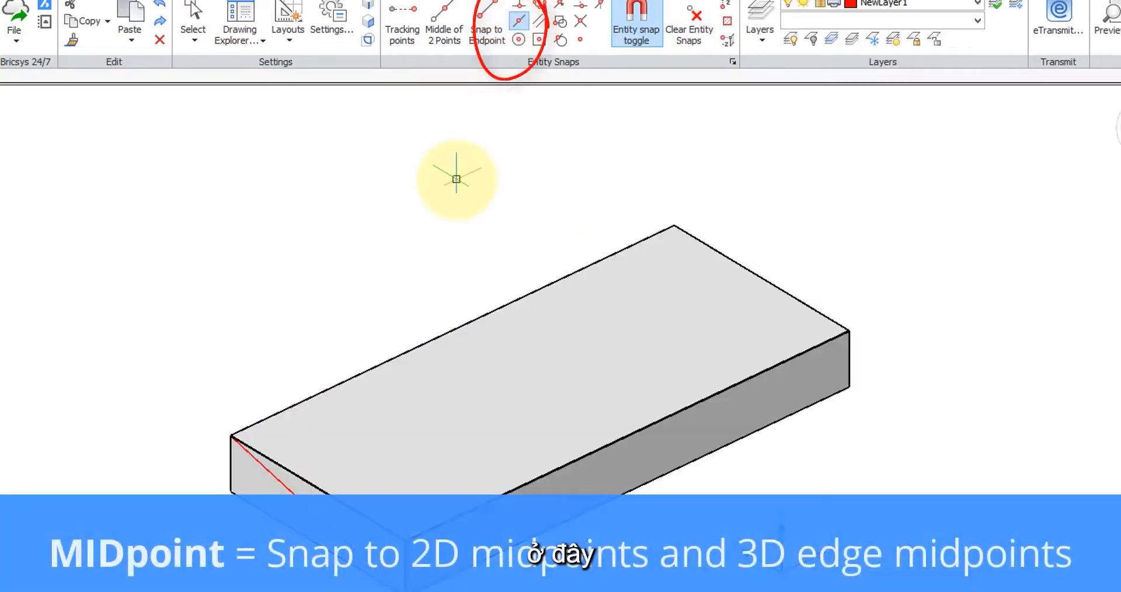
mouse_move(472, 307)
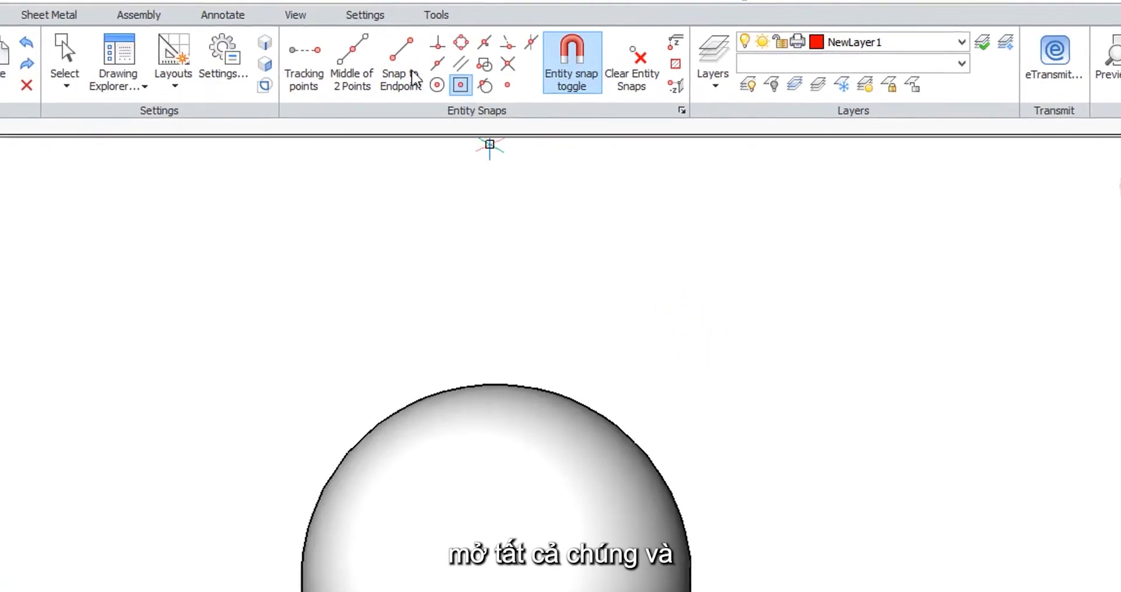
- Enable an additional entity snap for drawing points on the sphere
click(401, 50)
text(-3DOSNAP)
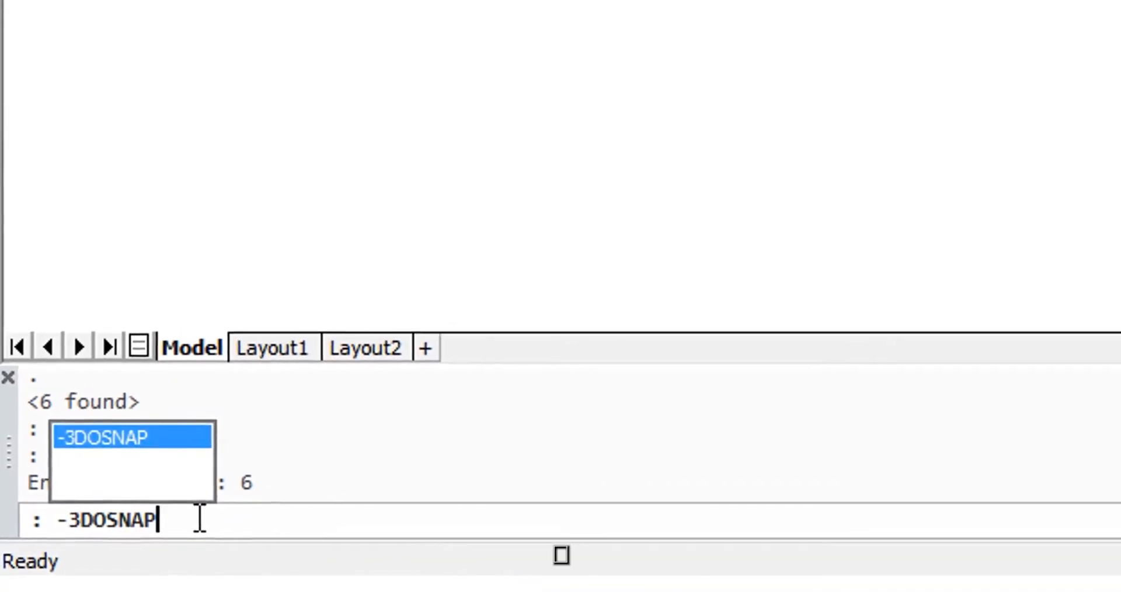
- Run -3DOSNAP to bring up the 3D Entity Snaps toolbar
key(enter)
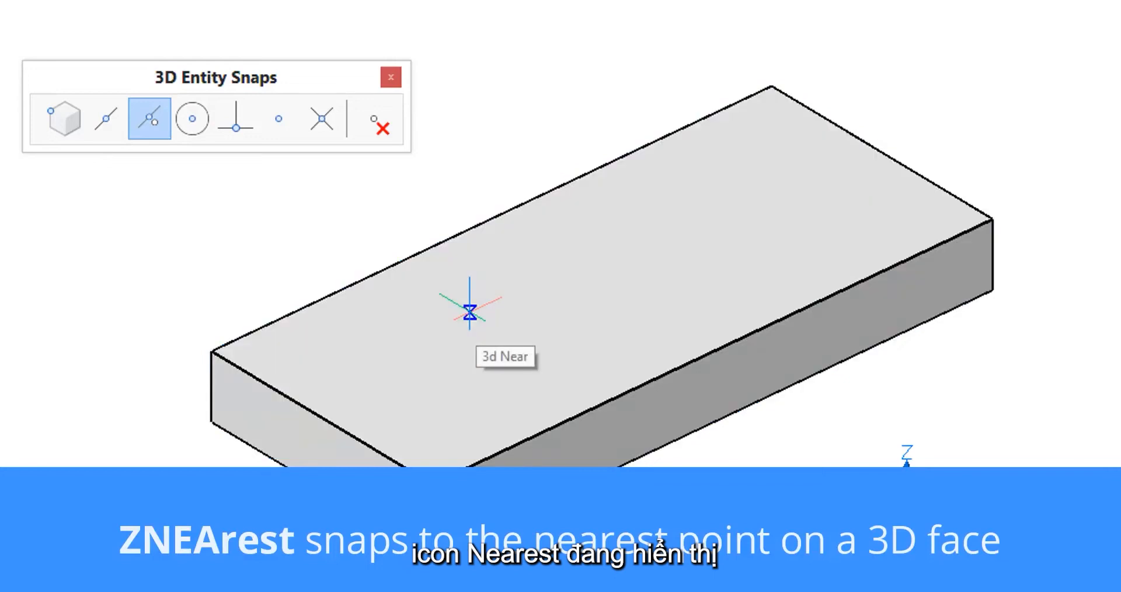
mouse_move(576, 282)
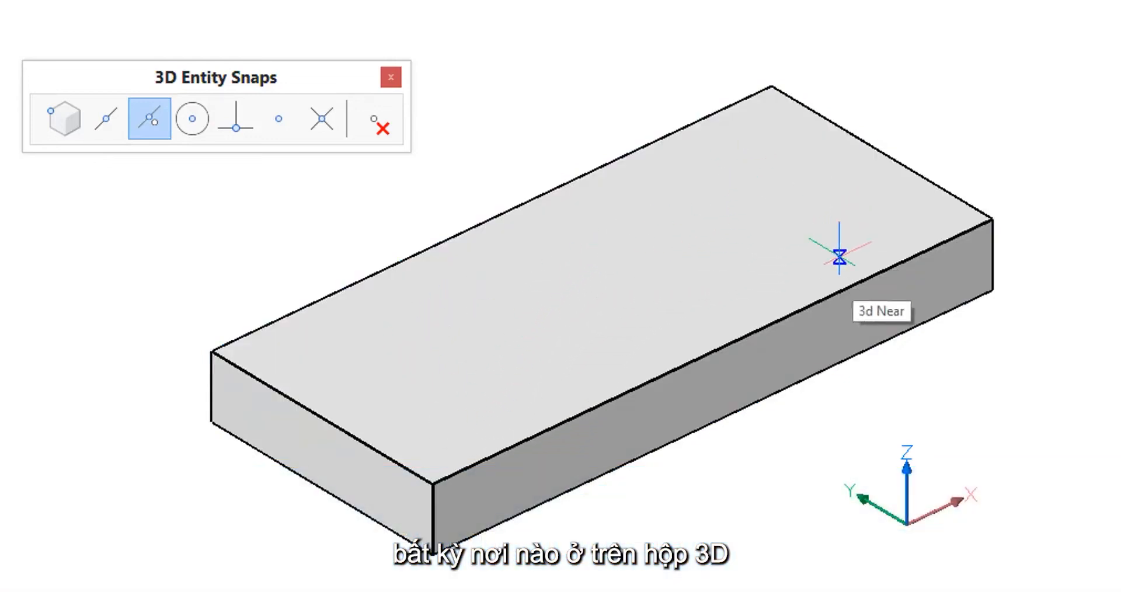
mouse_move(783, 240)
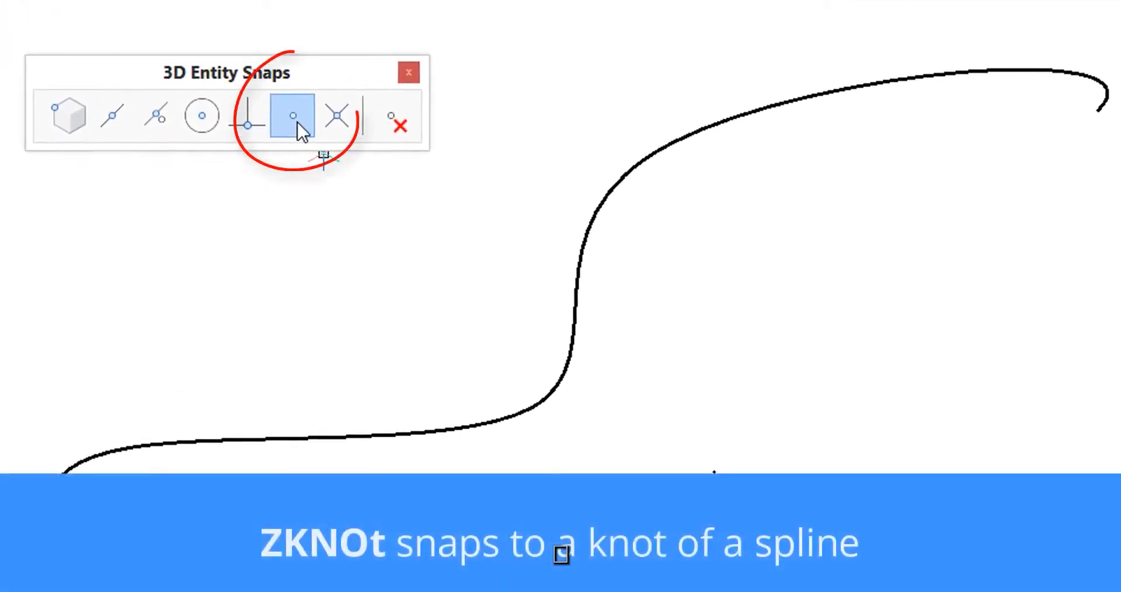
mouse_move(337, 116)
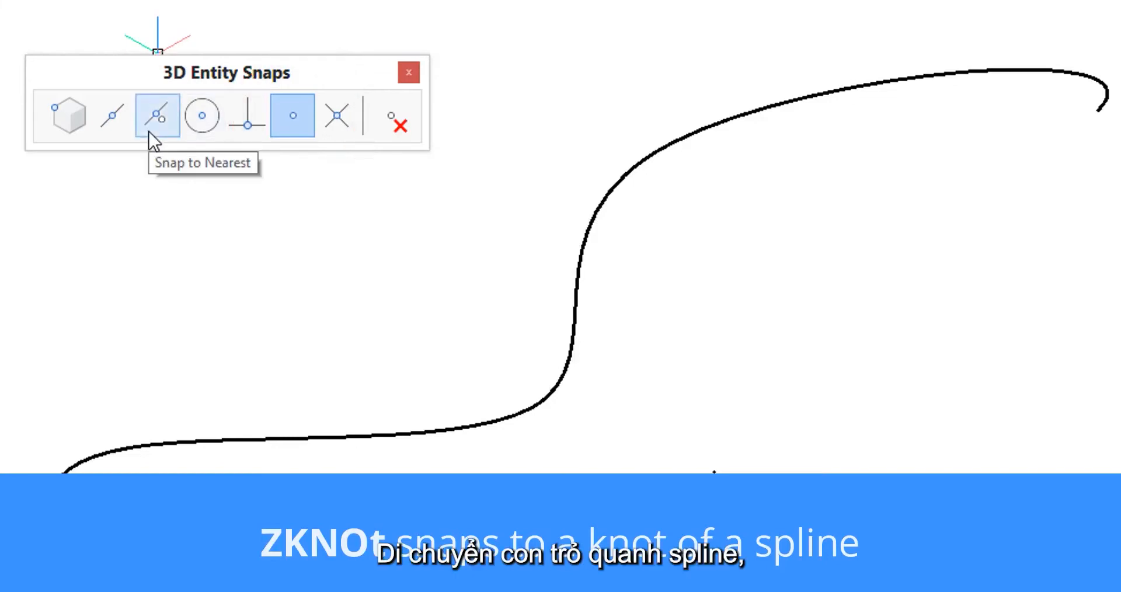
- Turn off 3D Nearest snap so only spline knots are caught
click(157, 115)
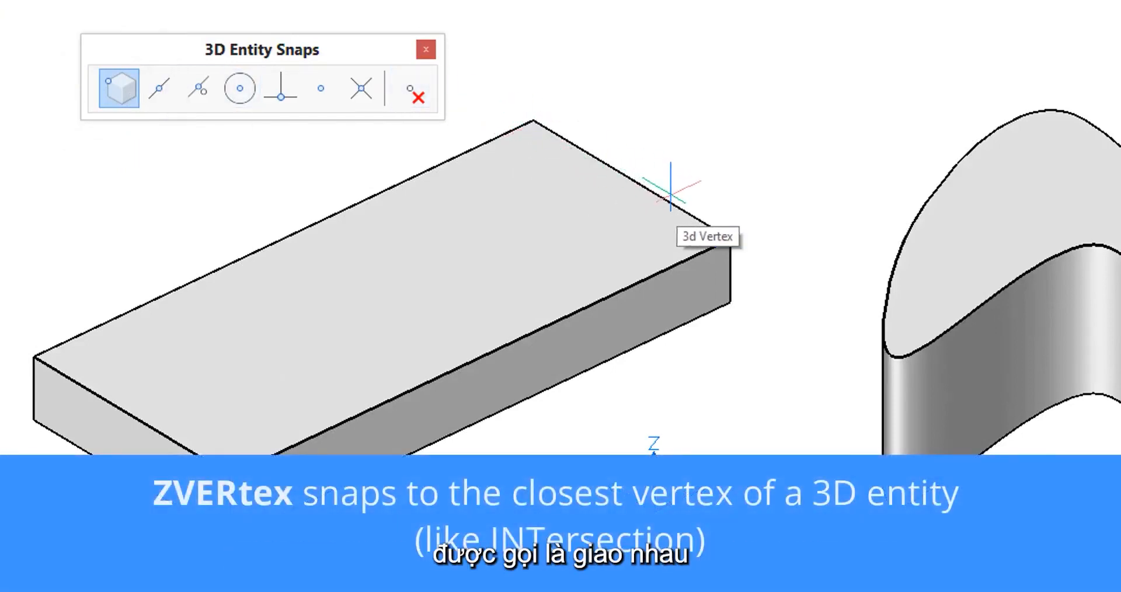
mouse_move(729, 239)
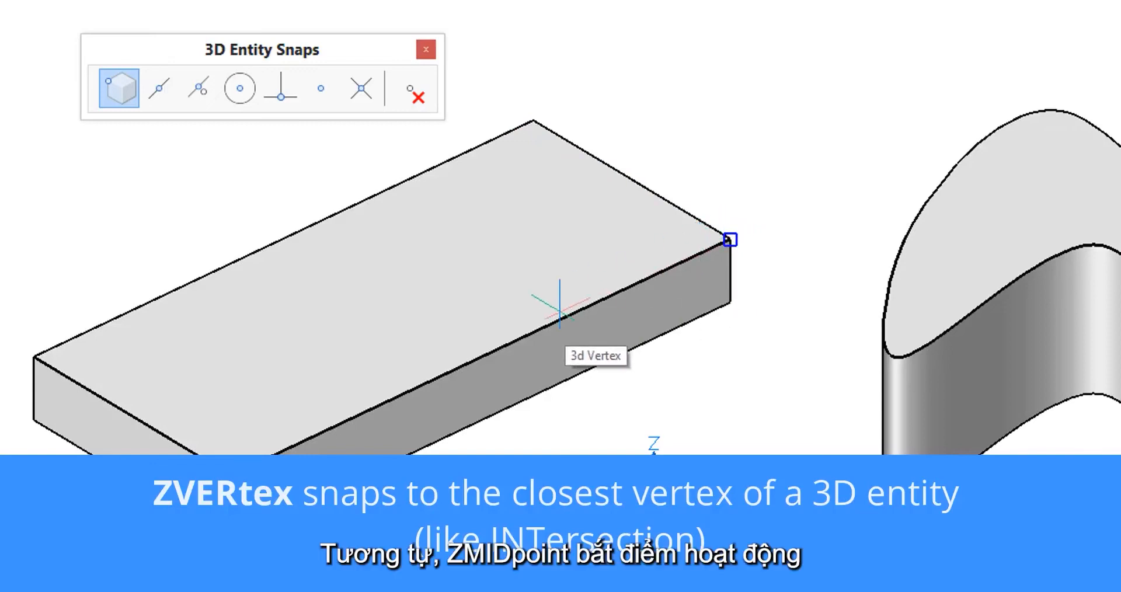
- Switch 3D snapping from box vertices to 3D face midpoints
click(160, 89)
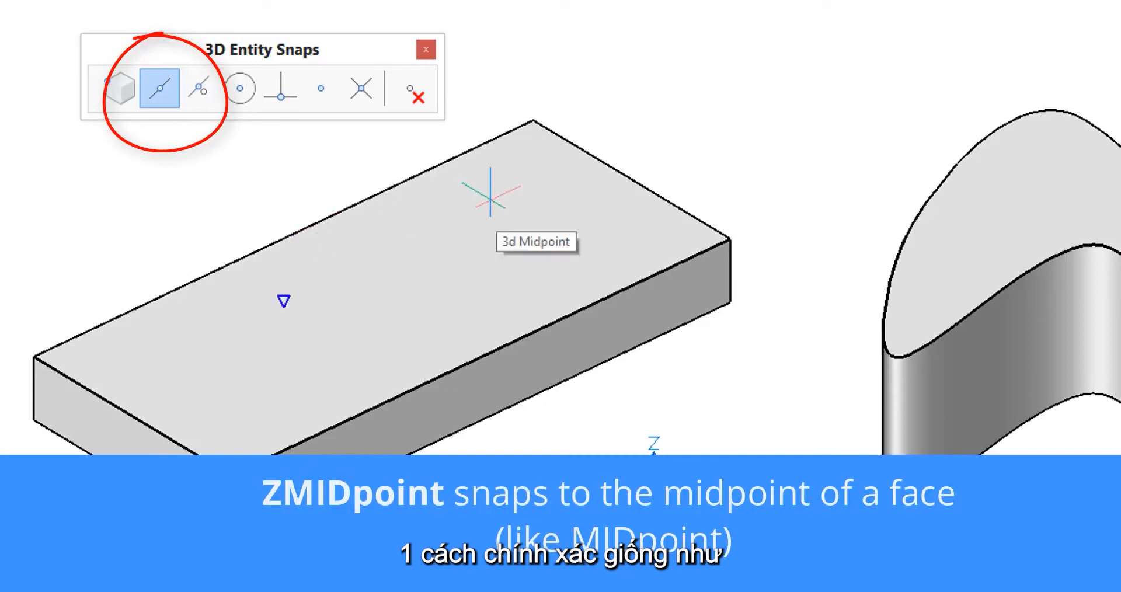